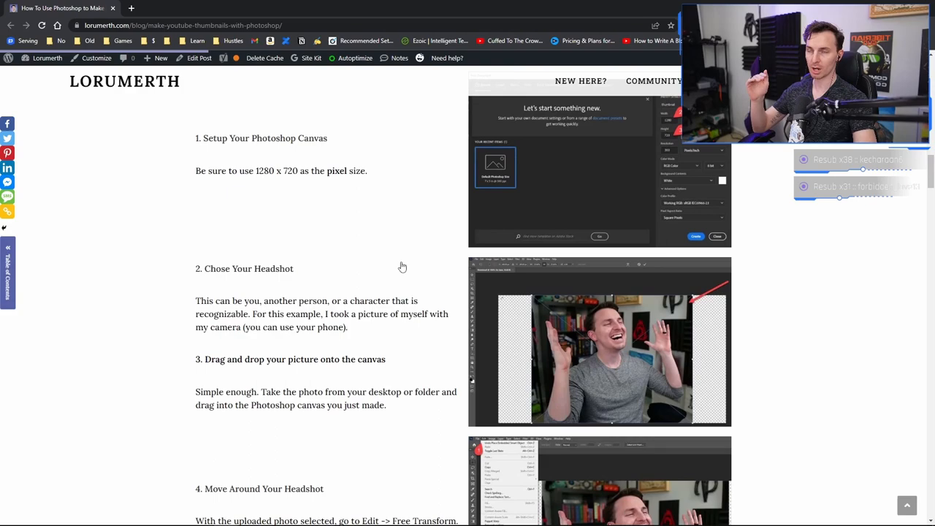
# Scroll down the thumbnail tutorial page in Chrome before moving to Photoshop.
pyautogui.scroll(-3)
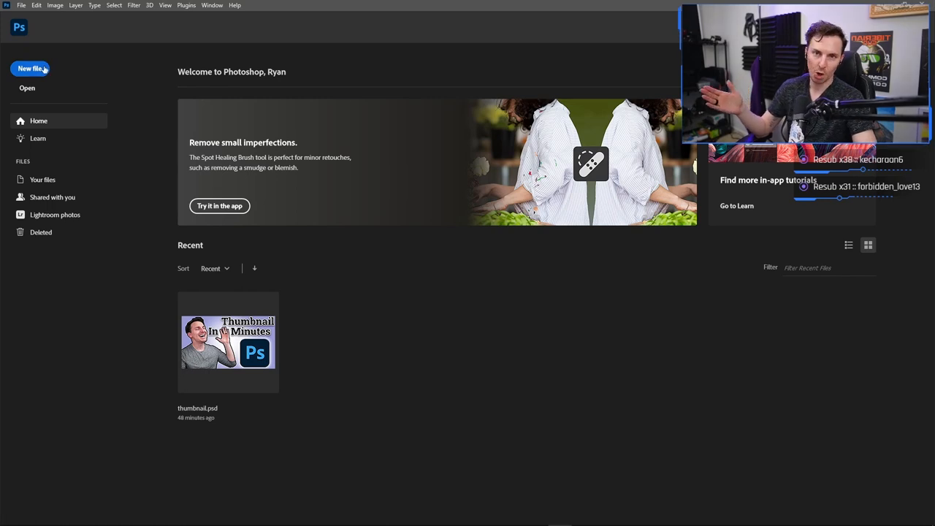
# Create a new 1280 by 720 pixel document with a transparent background.
pyautogui.click(30, 69)
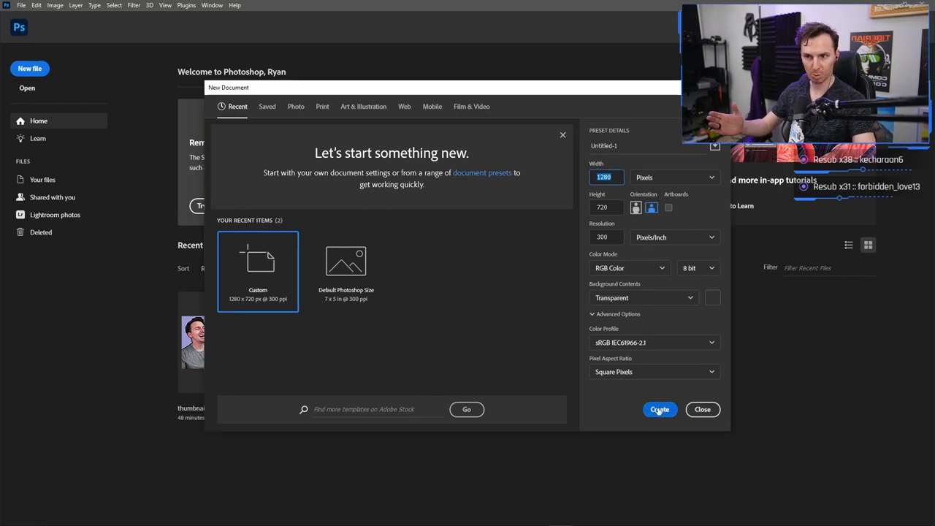
pyautogui.click(659, 409)
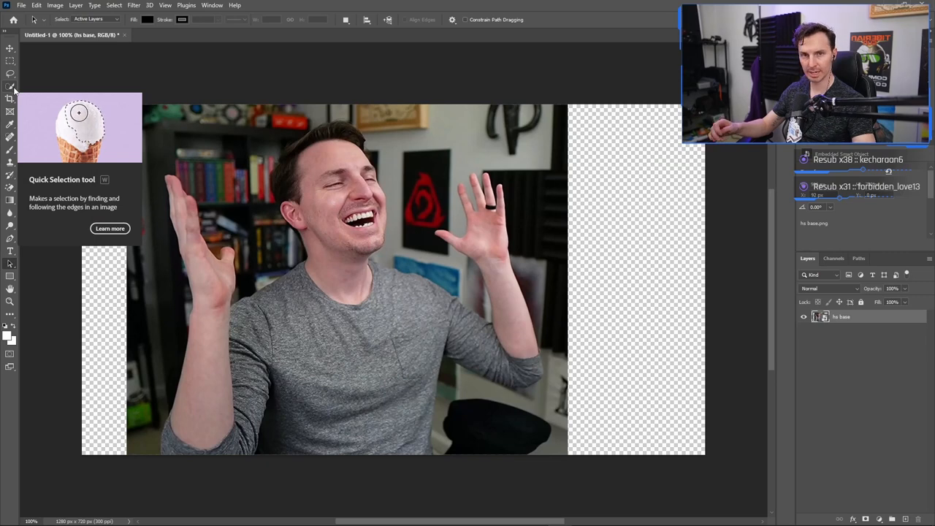
# Use Select Subject to trace a selection around the laughing man.
pyautogui.click(10, 85)
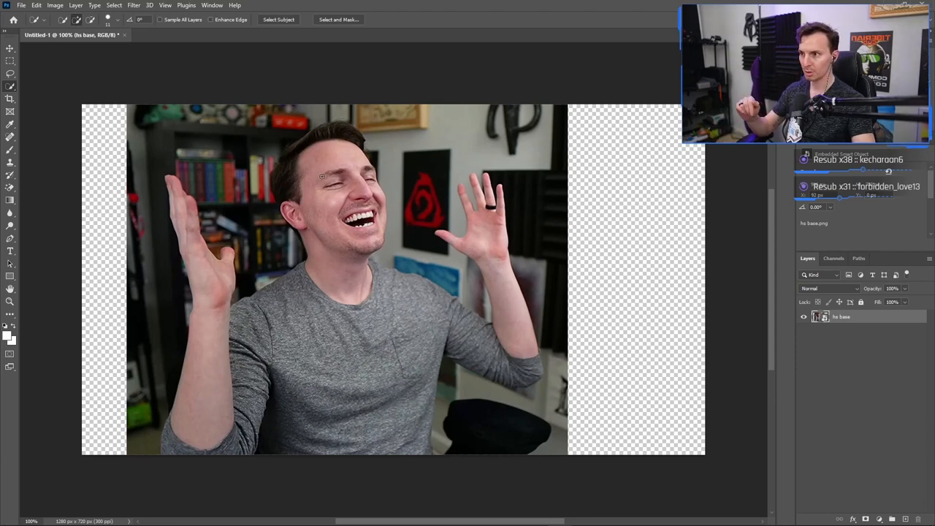
pyautogui.click(278, 19)
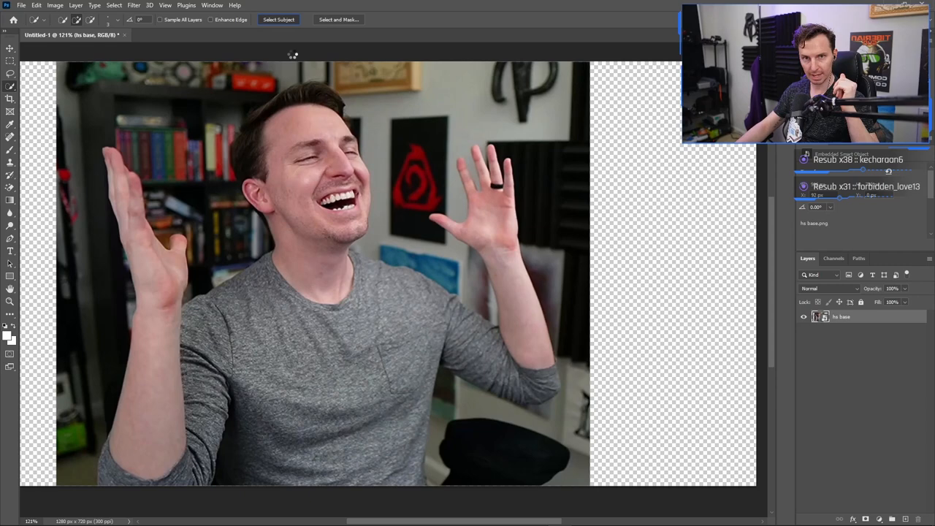
pyautogui.click(278, 20)
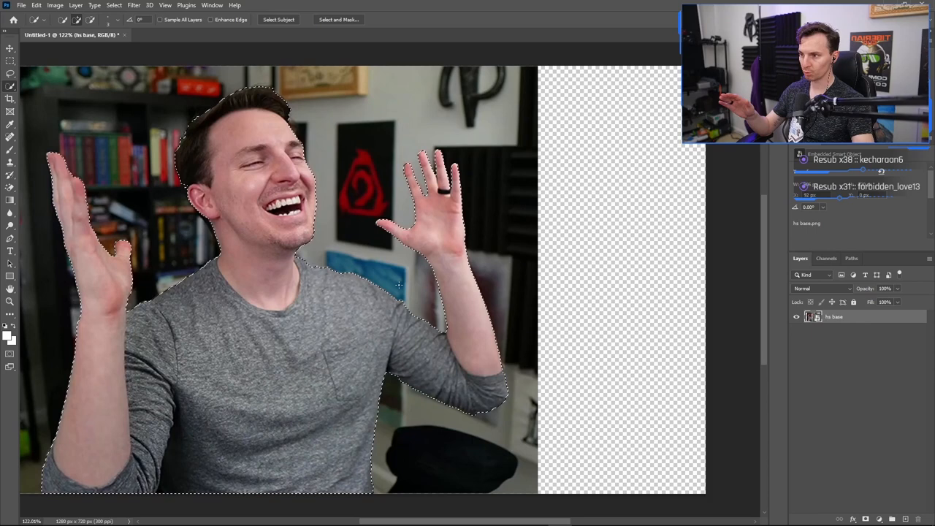
# Copy the man via Layer Via Copy, hide the original photo, and scale him toward lower left.
pyautogui.rightClick(397, 285)
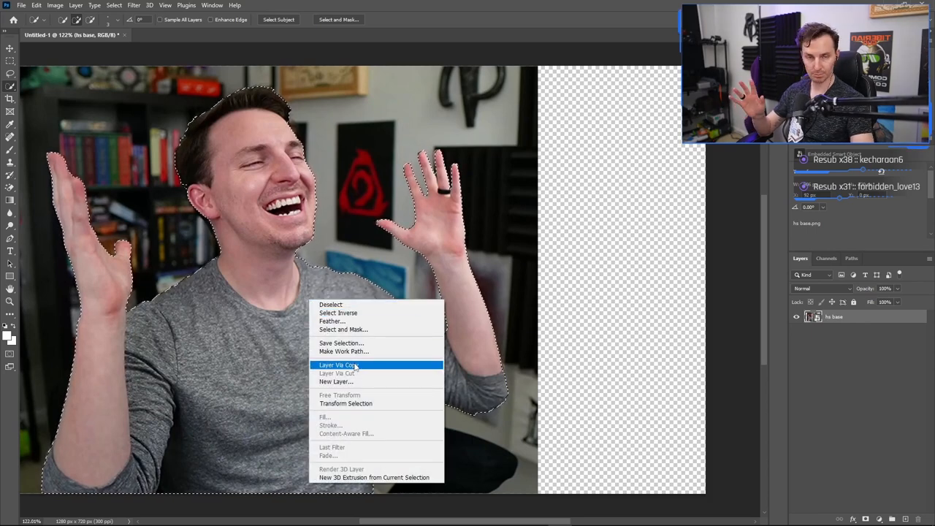
pyautogui.click(338, 365)
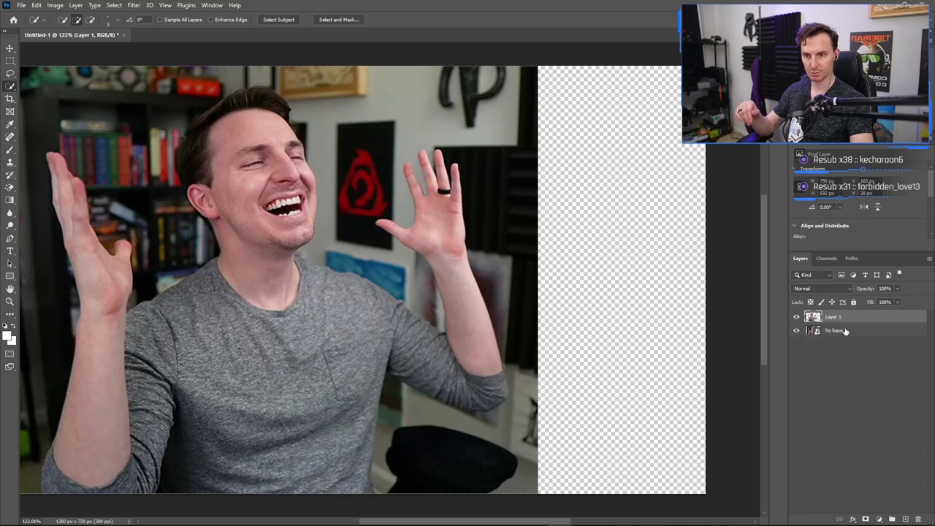
pyautogui.click(796, 330)
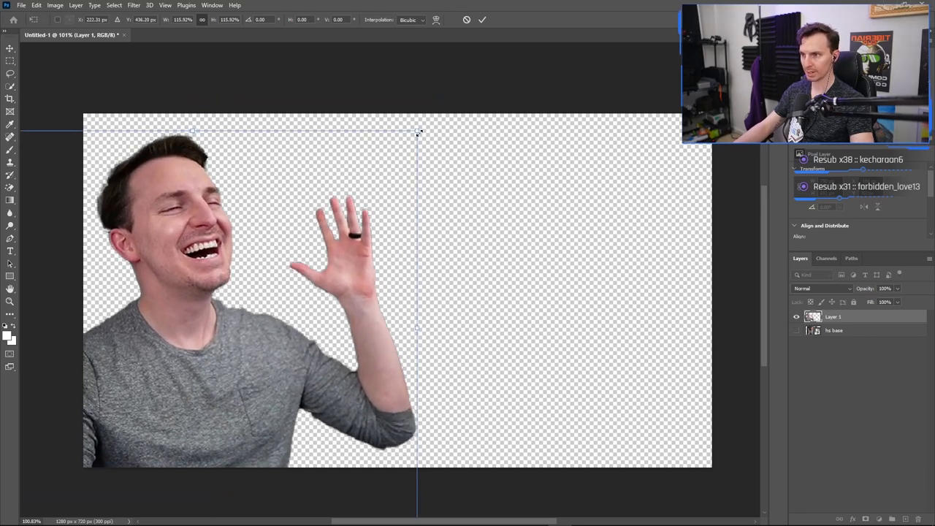
pyautogui.moveTo(418, 131); pyautogui.dragTo(431, 119)
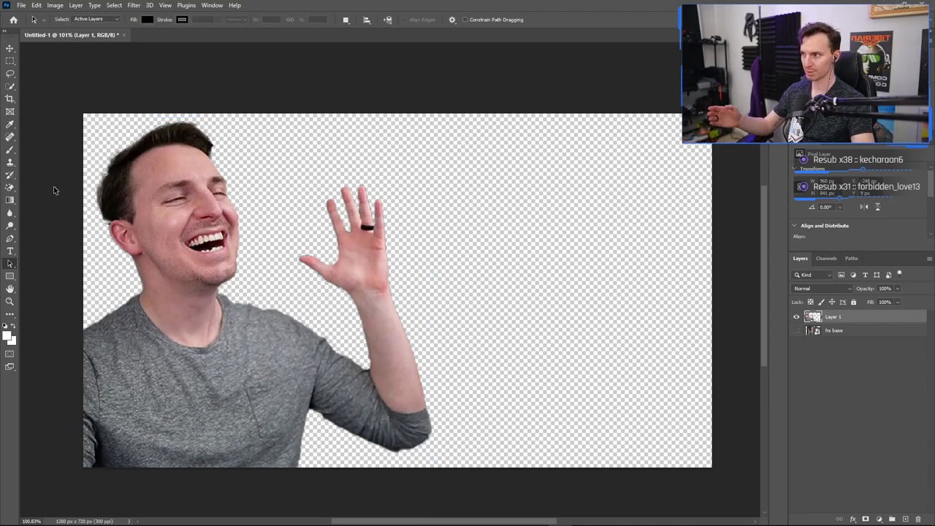
# Draw a white Rectangle shape stretched corner to corner over the whole canvas.
pyautogui.click(10, 276)
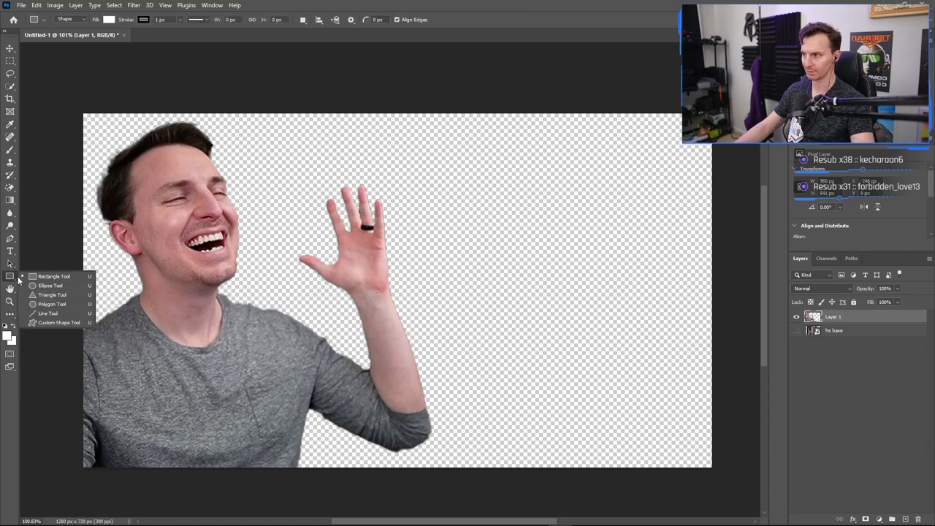
pyautogui.click(11, 277)
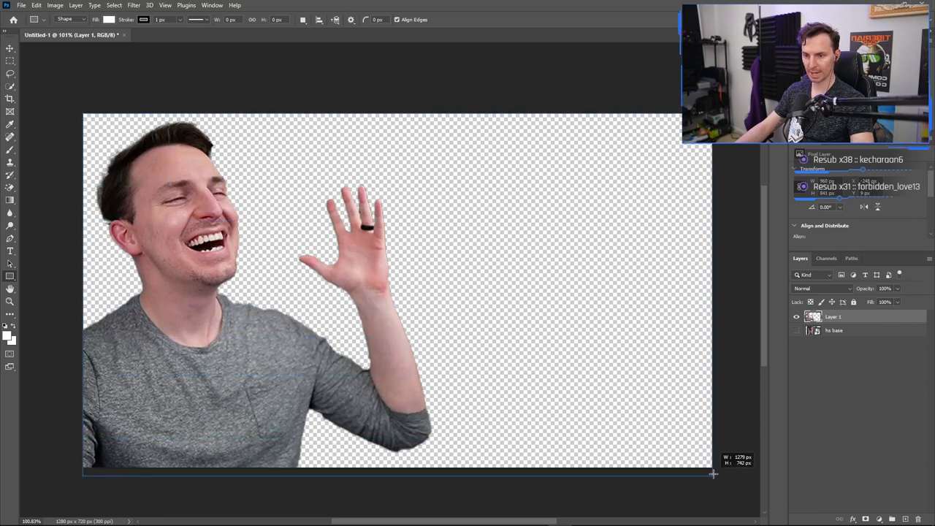
pyautogui.moveTo(713, 473); pyautogui.dragTo(710, 466)
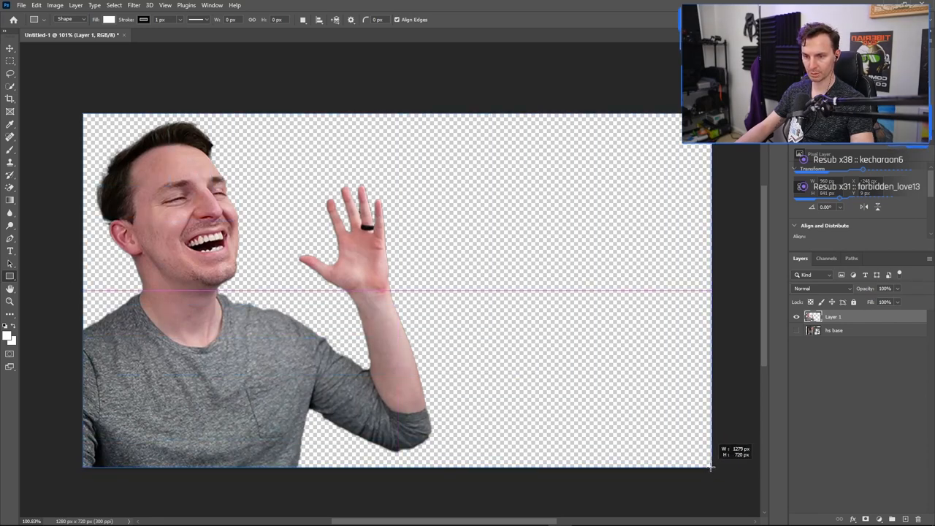
pyautogui.moveTo(82, 114); pyautogui.dragTo(713, 467)
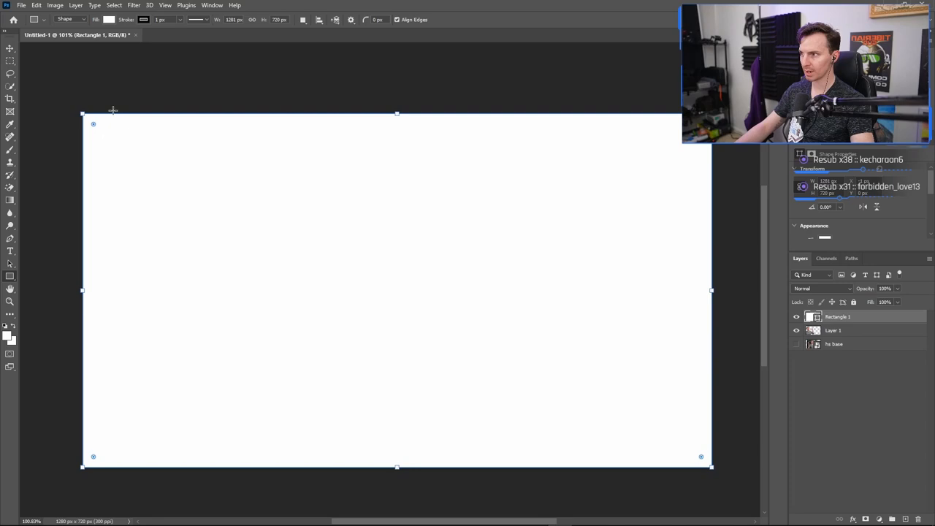
pyautogui.moveTo(82, 114); pyautogui.dragTo(72, 108)
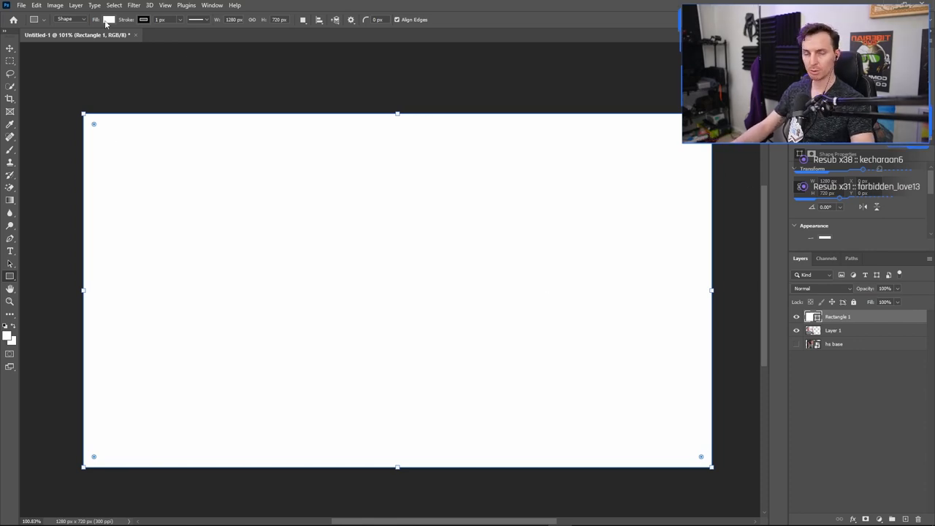
# Fill the rectangle with a radial white-to-purple gradient, widening and softening its white centre.
pyautogui.click(110, 19)
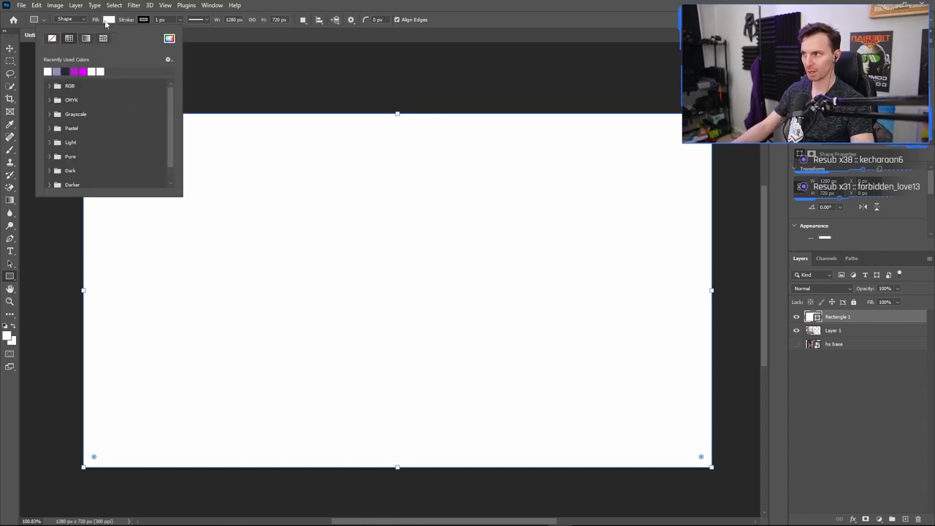
pyautogui.click(86, 38)
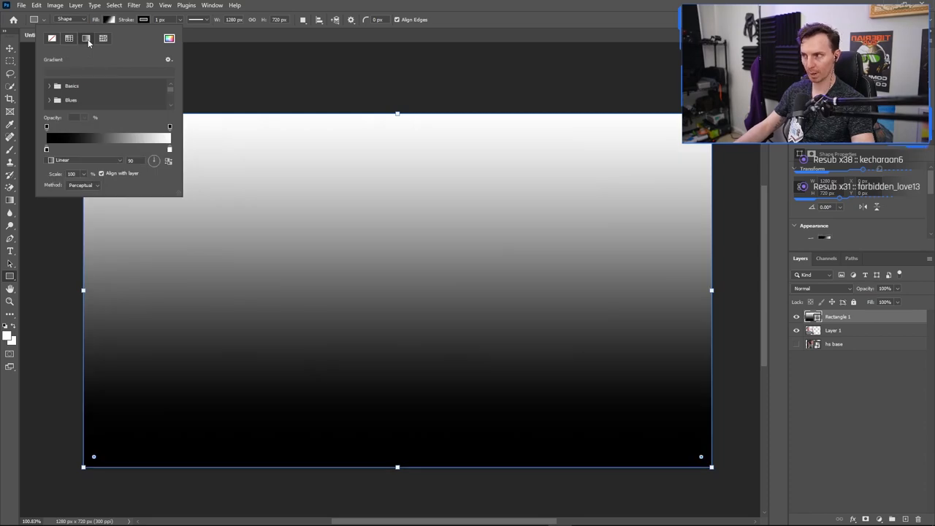
pyautogui.moveTo(170, 129)
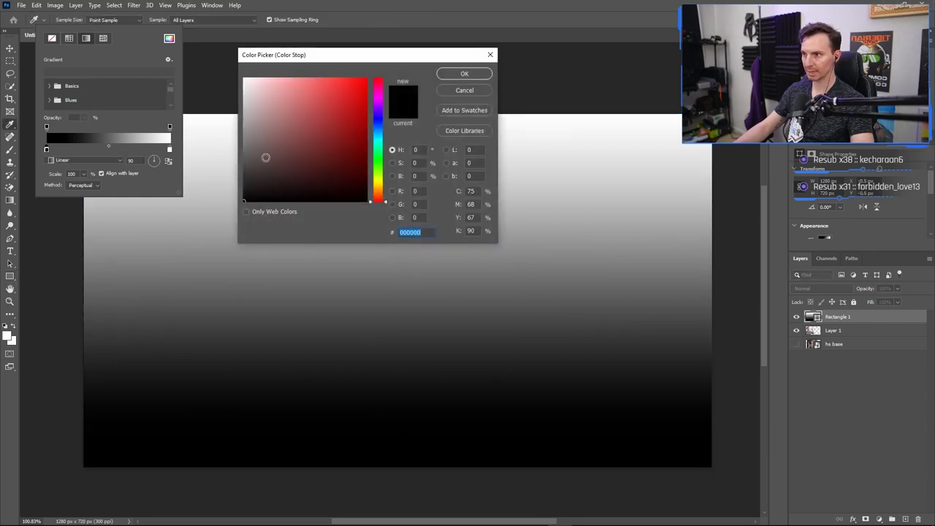
pyautogui.click(339, 102)
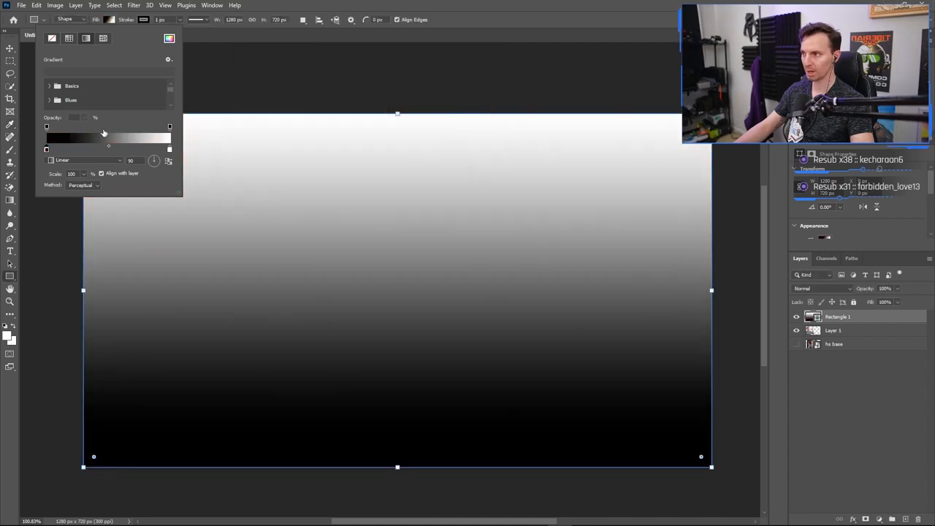
pyautogui.moveTo(99, 172)
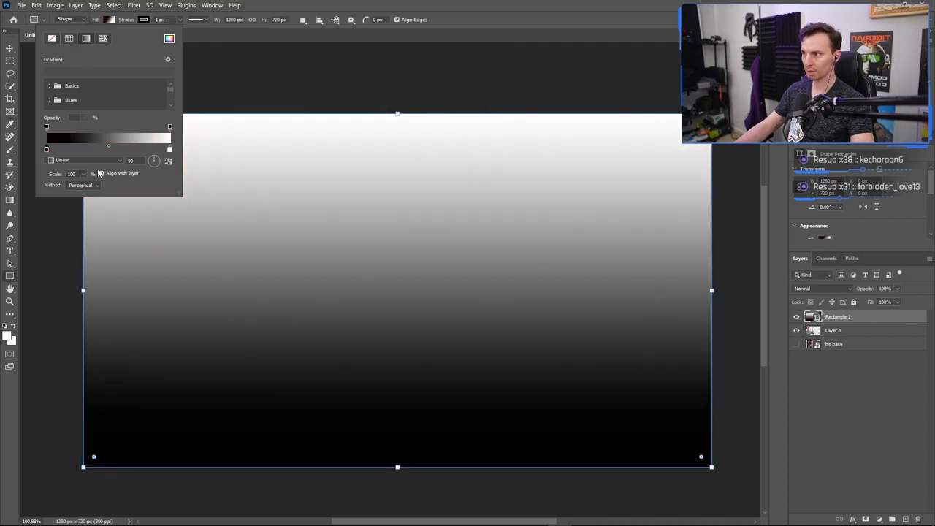
pyautogui.click(87, 159)
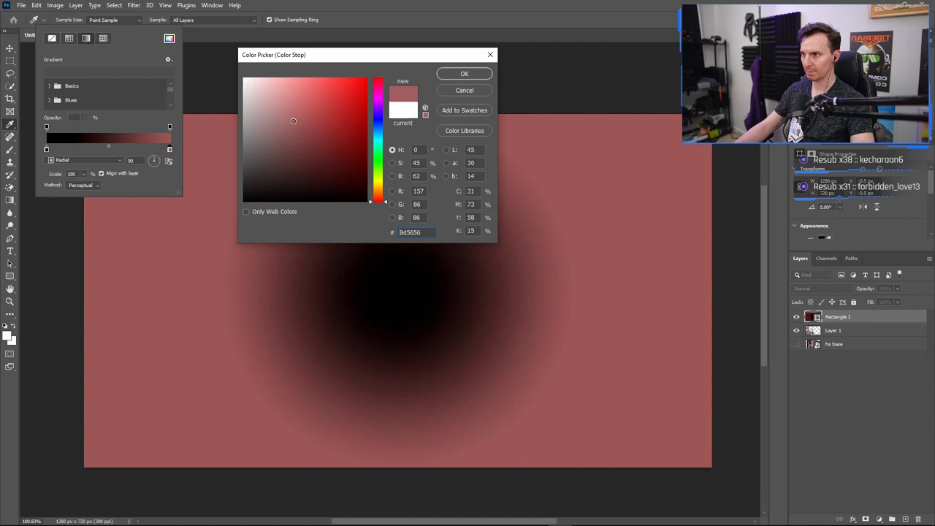
pyautogui.click(353, 178)
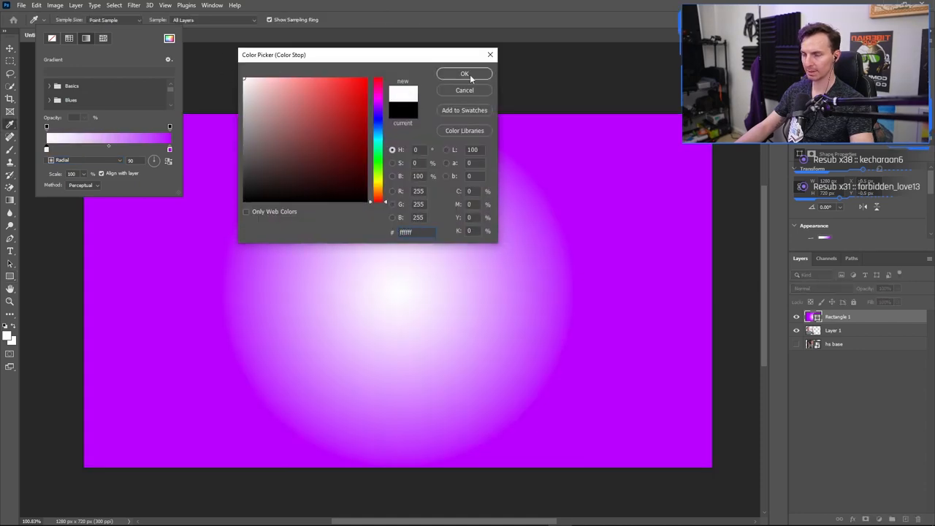
pyautogui.click(464, 74)
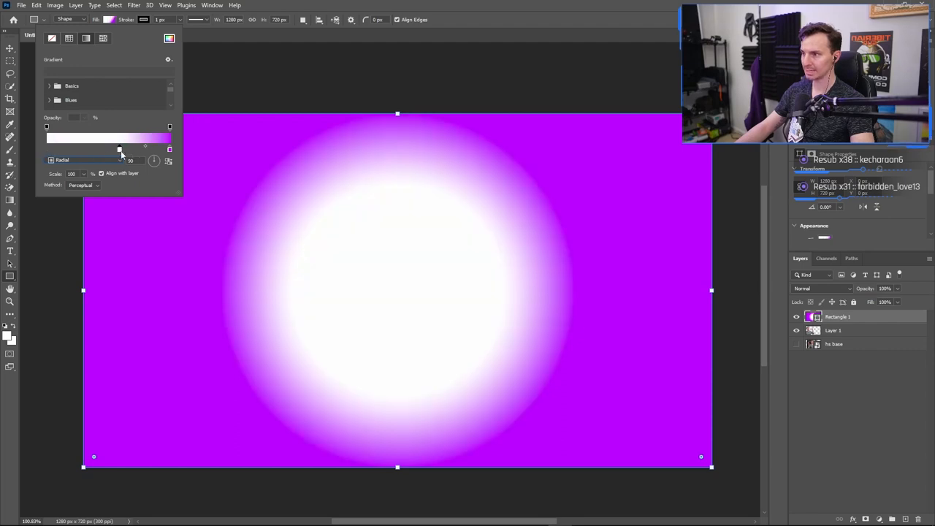
pyautogui.moveTo(119, 149); pyautogui.dragTo(131, 149)
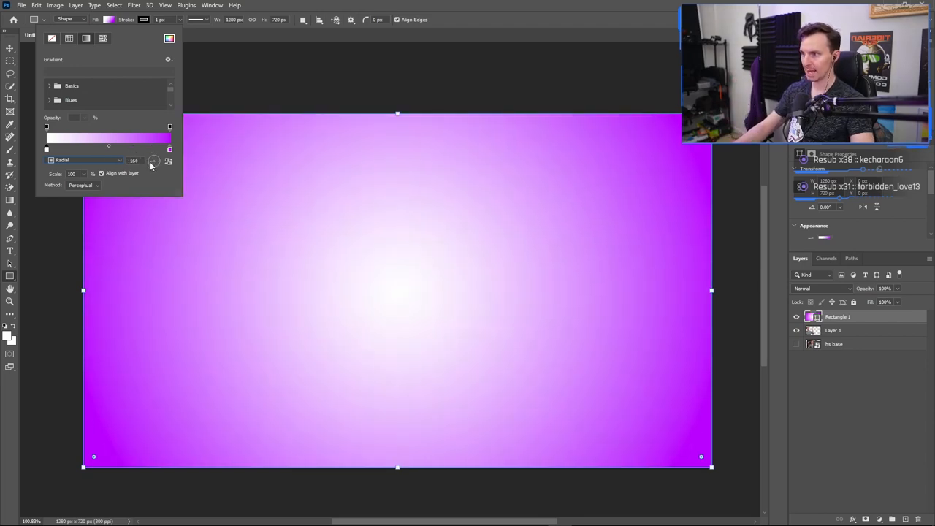
pyautogui.moveTo(154, 161); pyautogui.dragTo(155, 162)
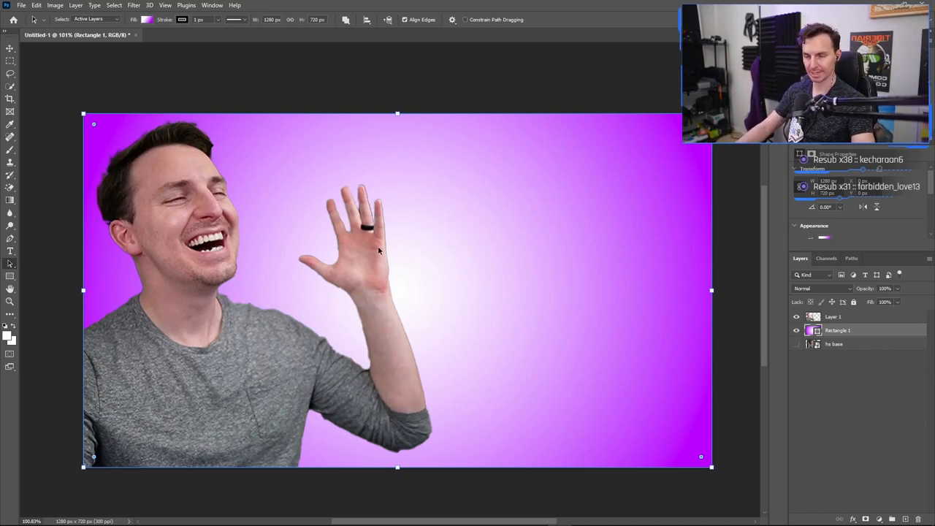
pyautogui.moveTo(10, 251)
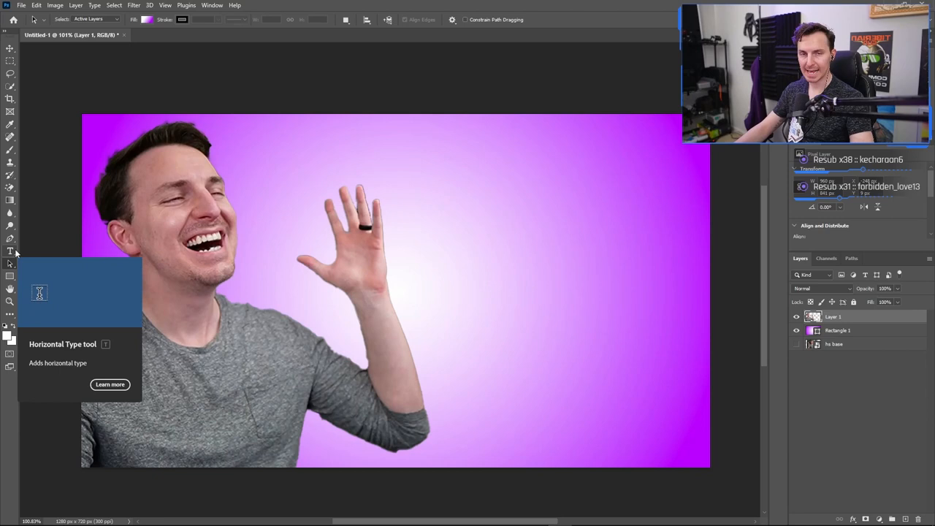
# Add the word 'Thumbnail' with the Horizontal Type Tool, shrunk and placed at top right.
pyautogui.write('Hello')
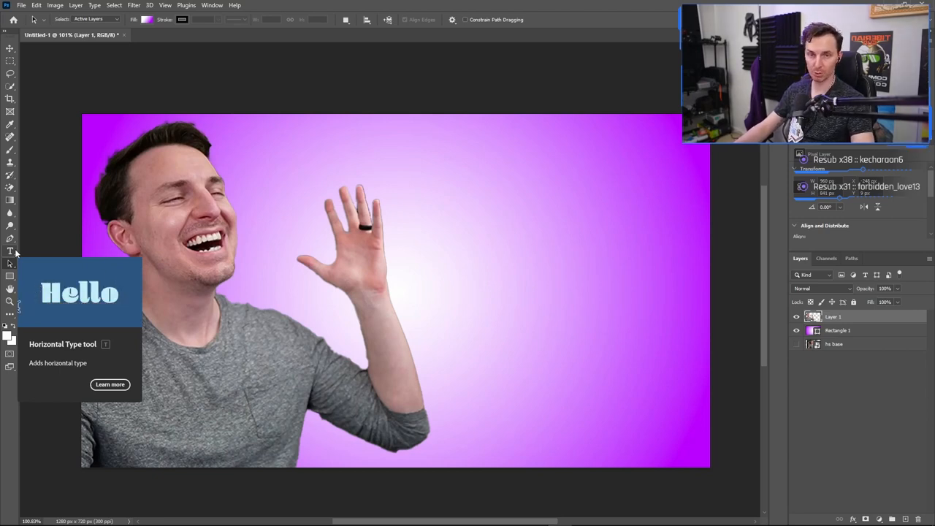
pyautogui.click(10, 251)
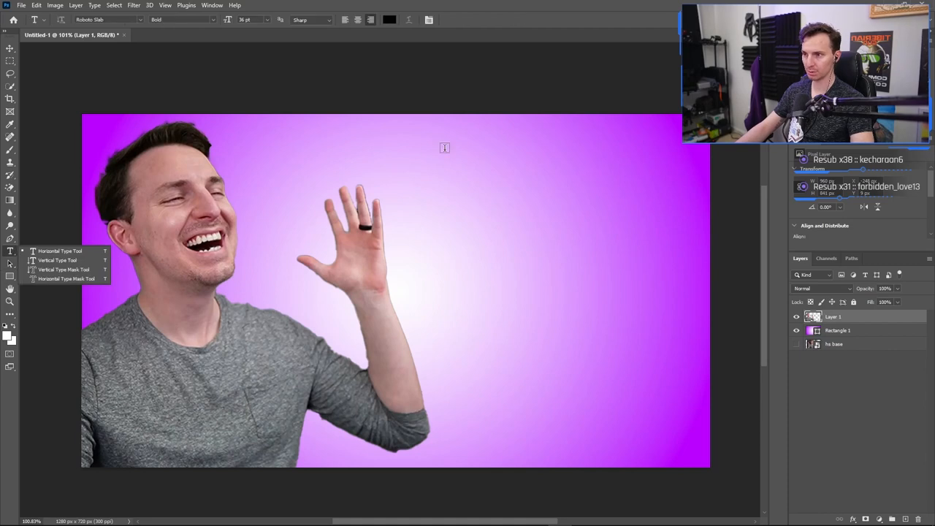
pyautogui.click(60, 252)
pyautogui.write('Thumbnail')
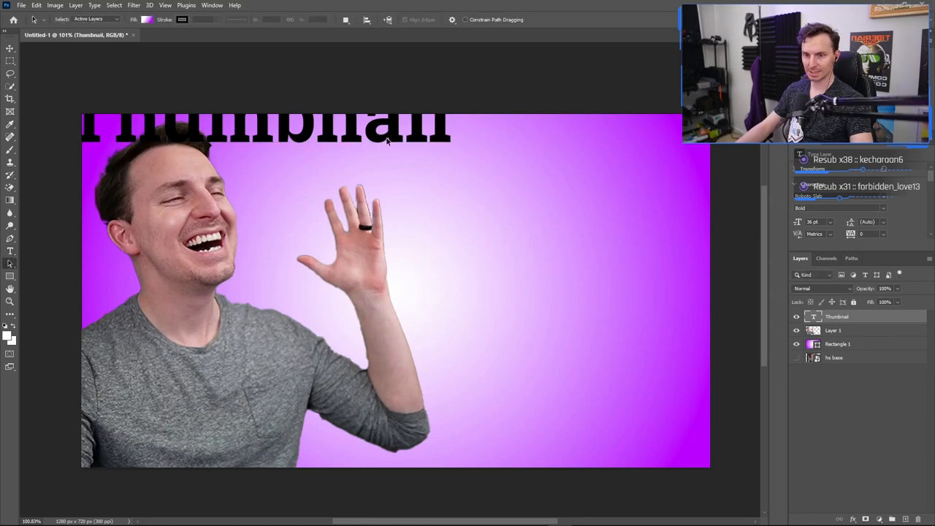
pyautogui.moveTo(426, 131)
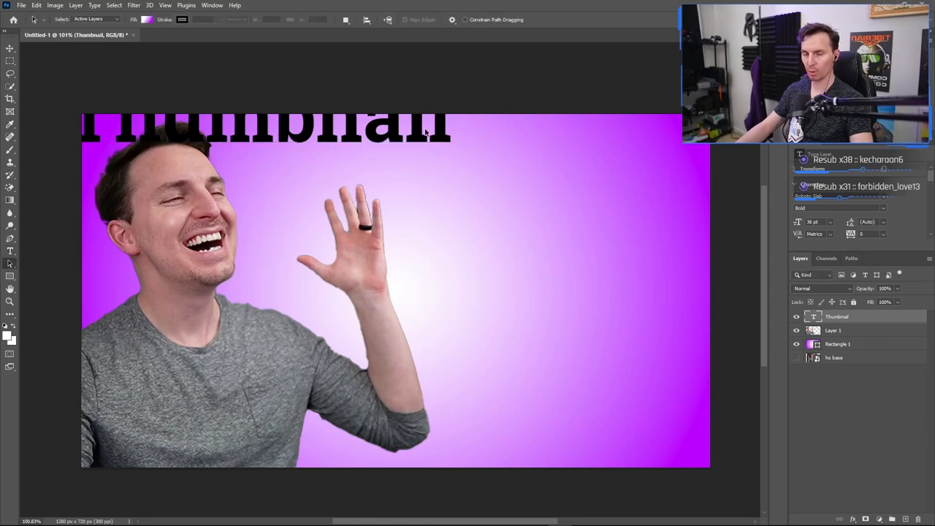
pyautogui.click(833, 330)
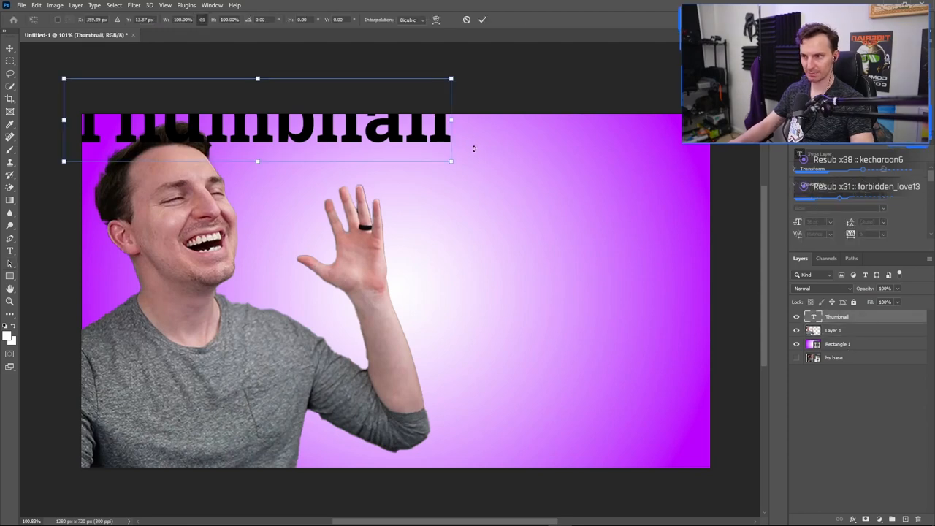
pyautogui.moveTo(256, 120); pyautogui.dragTo(366, 153)
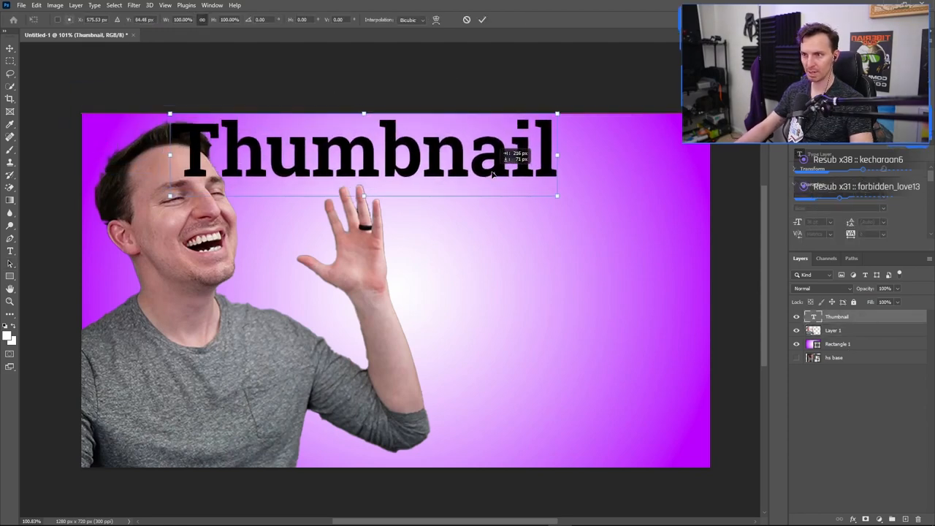
pyautogui.moveTo(365, 154); pyautogui.dragTo(462, 163)
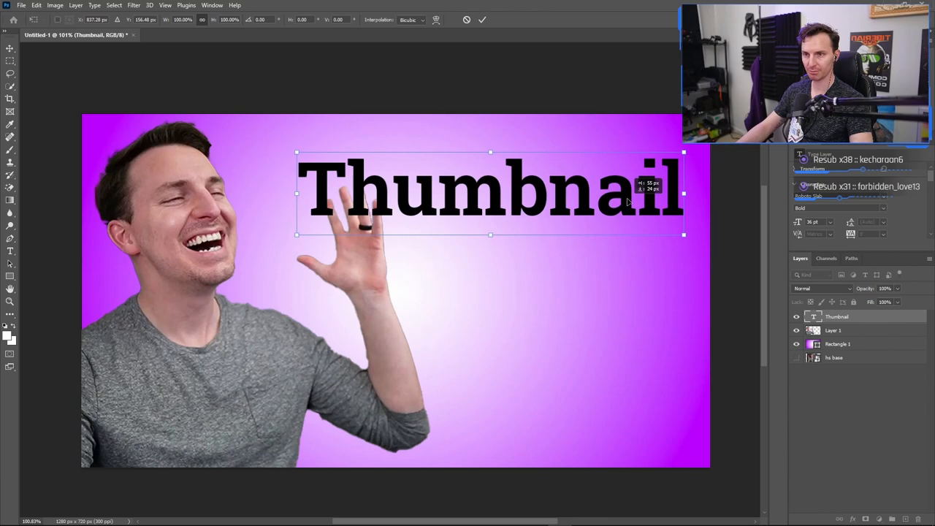
pyautogui.moveTo(489, 193); pyautogui.dragTo(512, 158)
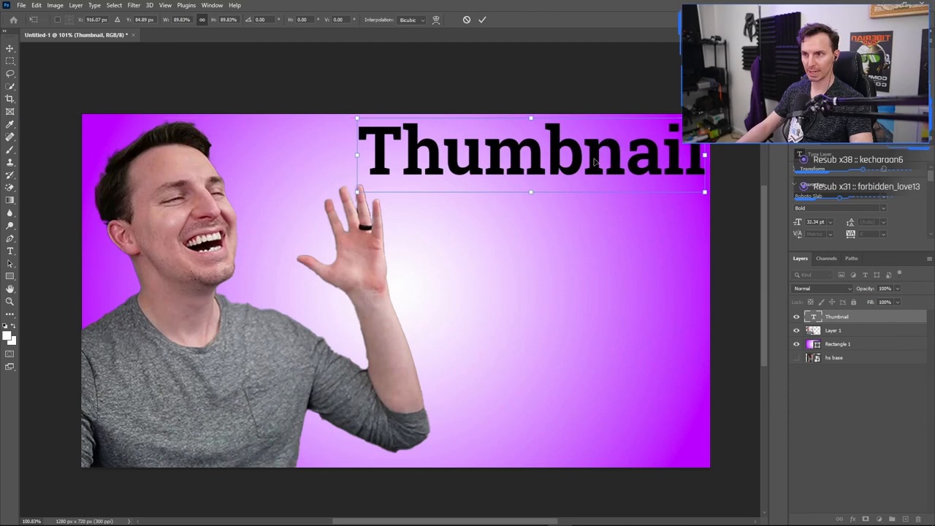
pyautogui.moveTo(559, 155)
pyautogui.write('asdasd')
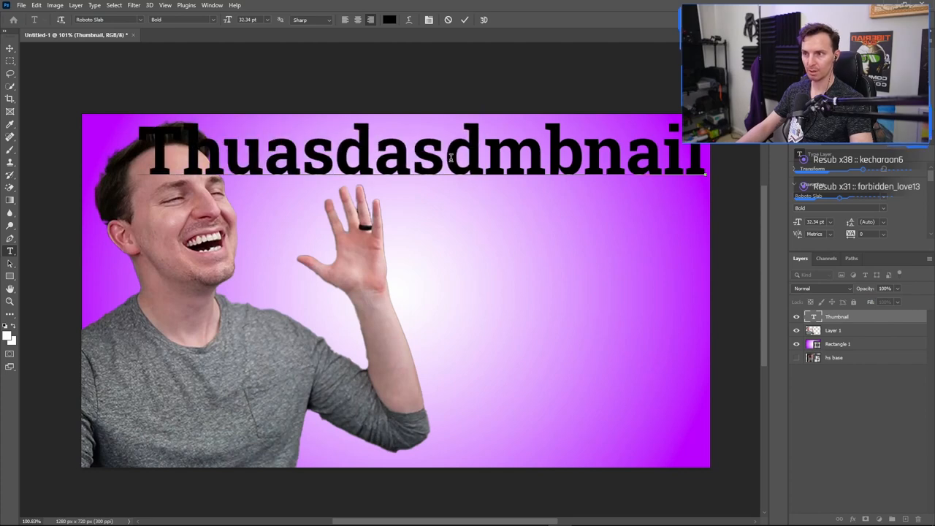
pyautogui.write('Thumbnail')
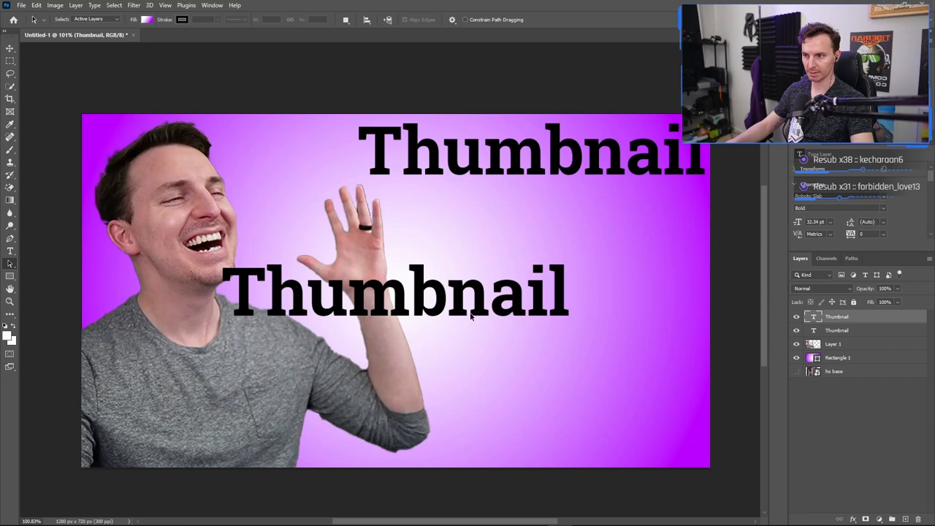
# Retype the duplicated text as 'Minutes', resize it and select a text layer to reposition.
pyautogui.click(835, 330)
pyautogui.write('M')
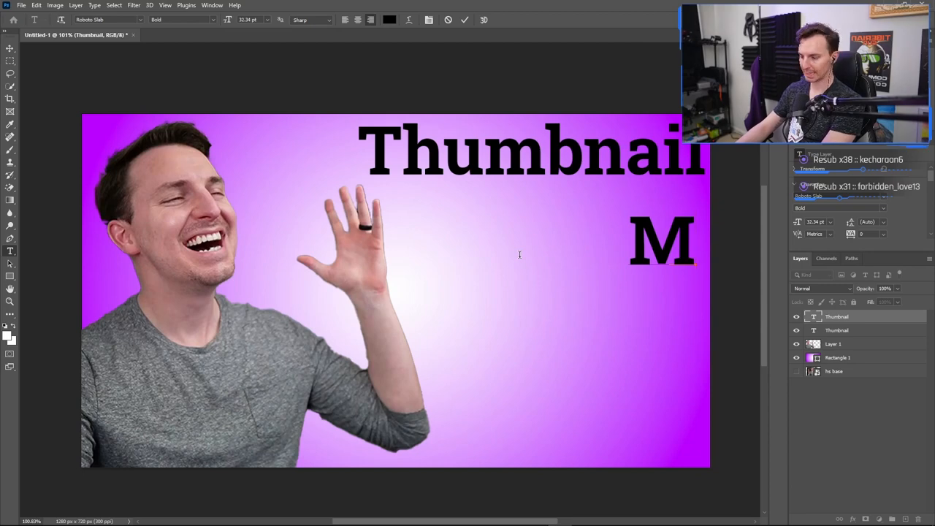
pyautogui.write('inutes')
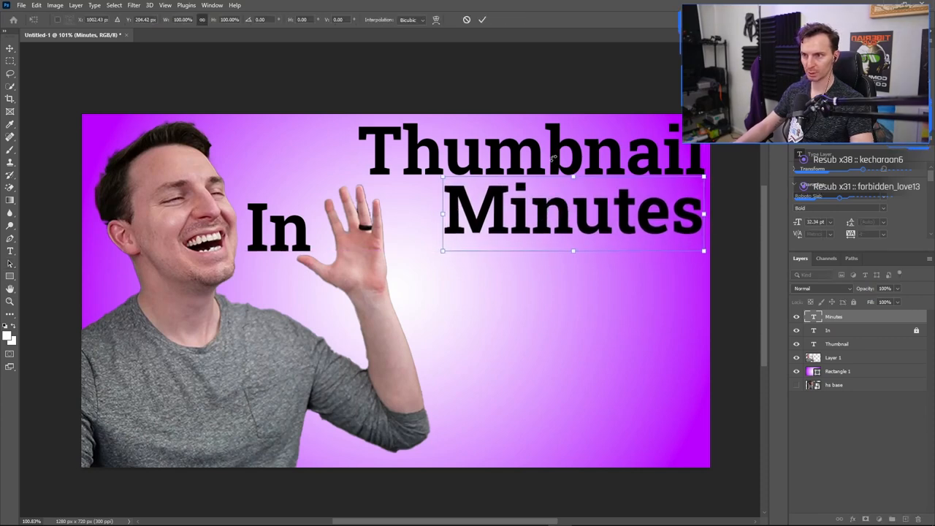
pyautogui.click(827, 331)
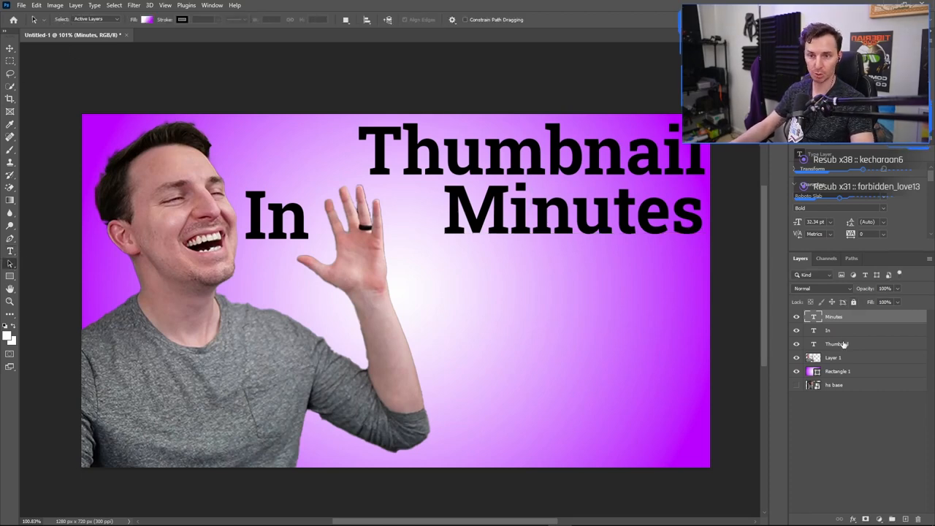
pyautogui.click(836, 343)
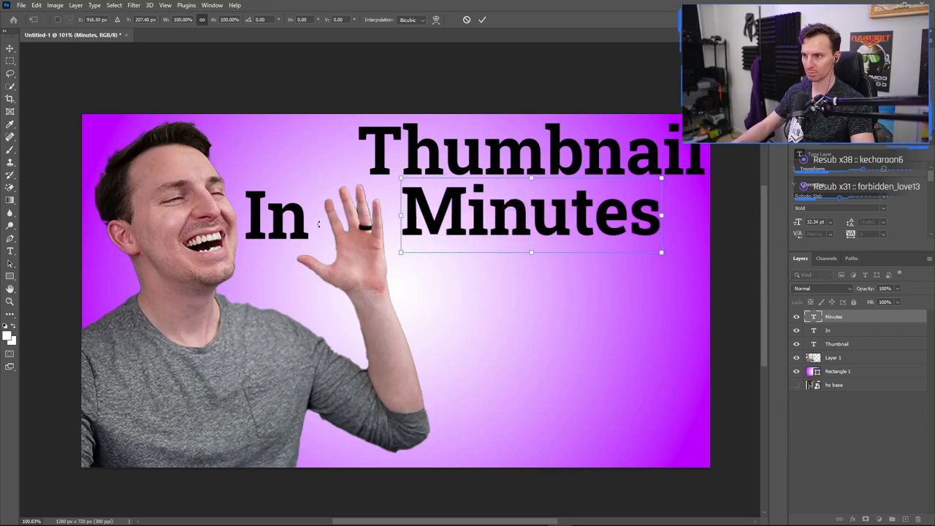
# Shift the Thumbnail and Minutes text left into one 'Thumbnail In Minutes' block.
pyautogui.click(836, 343)
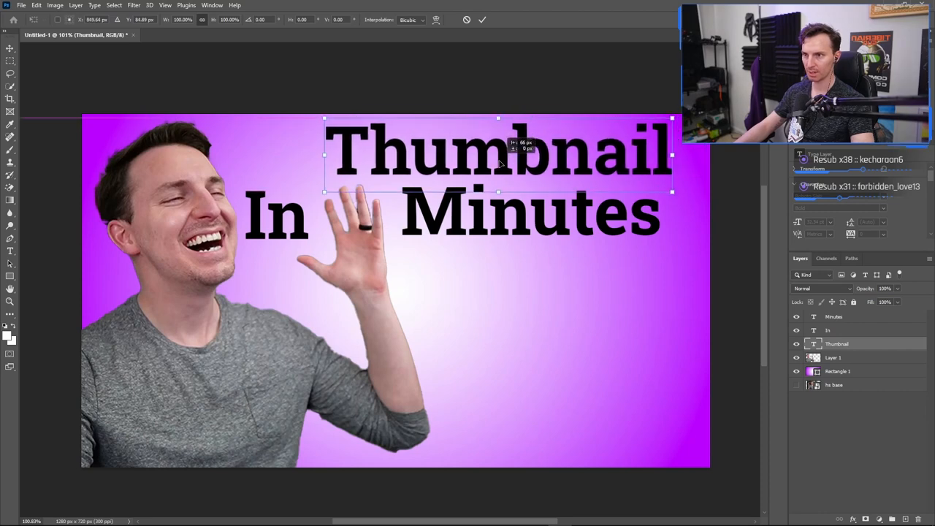
pyautogui.moveTo(497, 153); pyautogui.dragTo(526, 154)
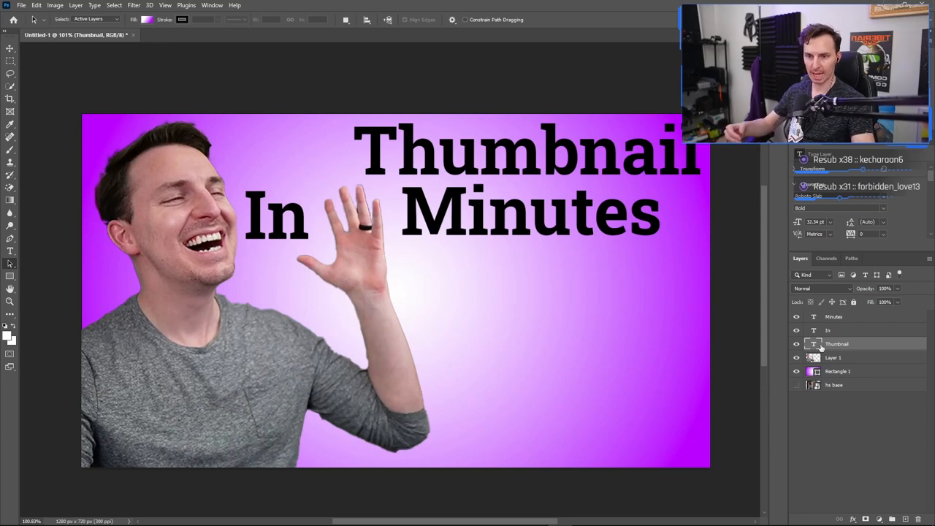
pyautogui.moveTo(514, 234)
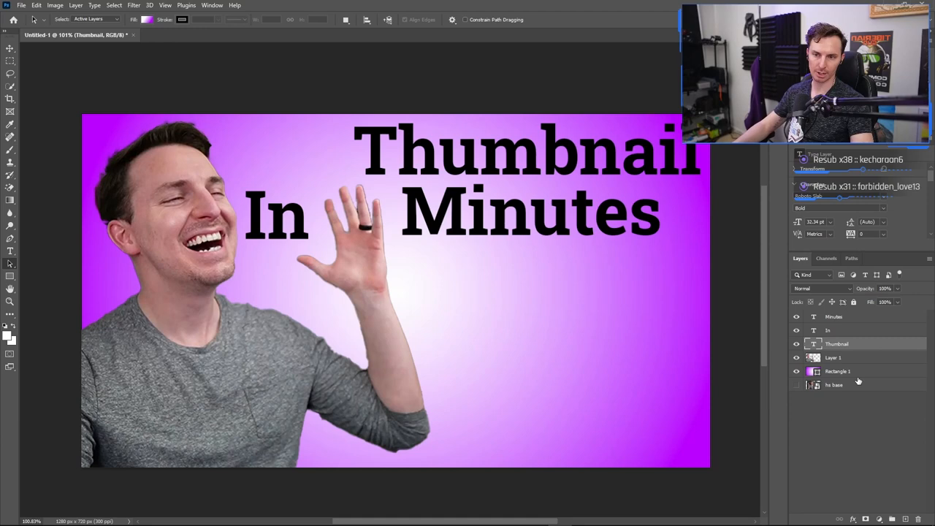
pyautogui.click(835, 357)
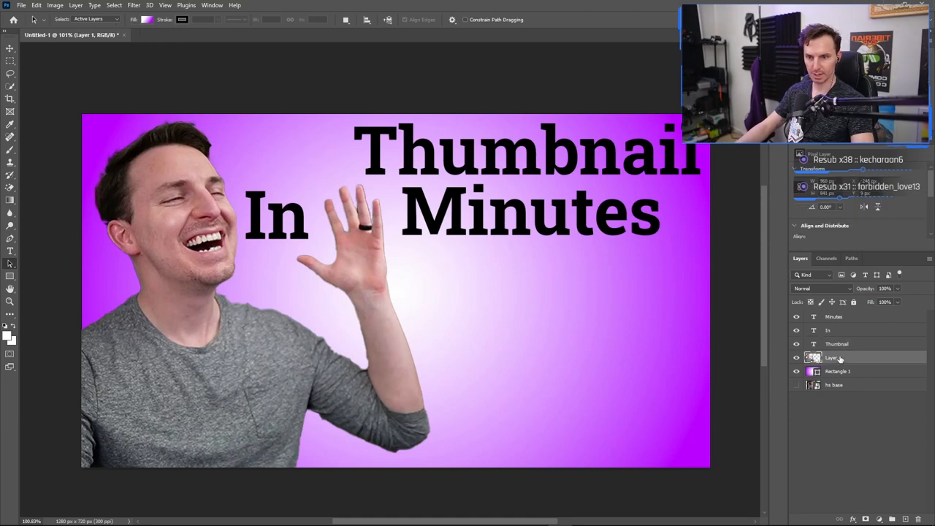
# Bring up the cut-out man's layer style and turn on a white outline stroke.
pyautogui.rightClick(831, 356)
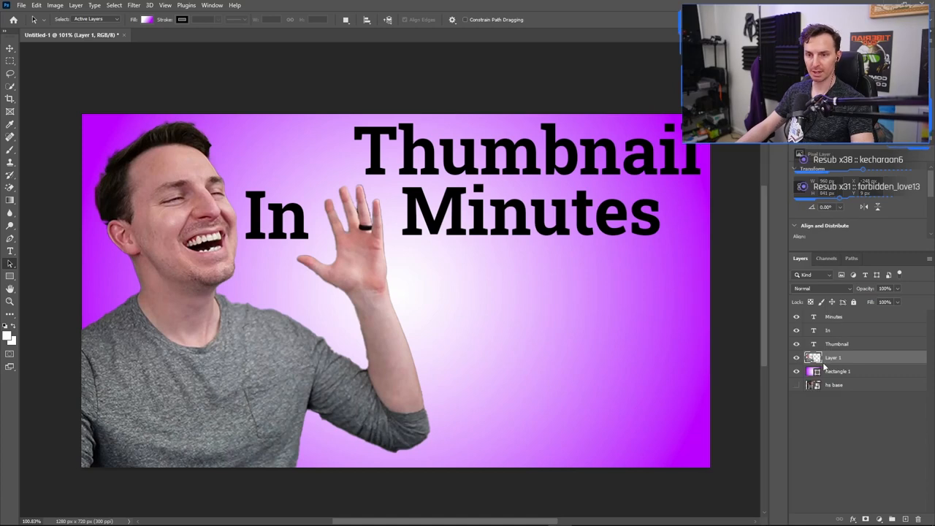
pyautogui.doubleClick(833, 357)
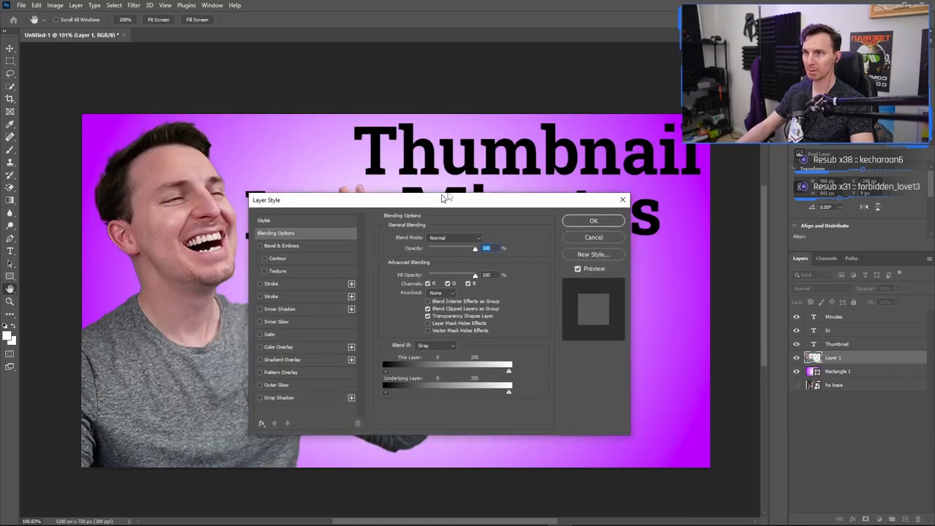
pyautogui.moveTo(444, 199); pyautogui.dragTo(447, 204)
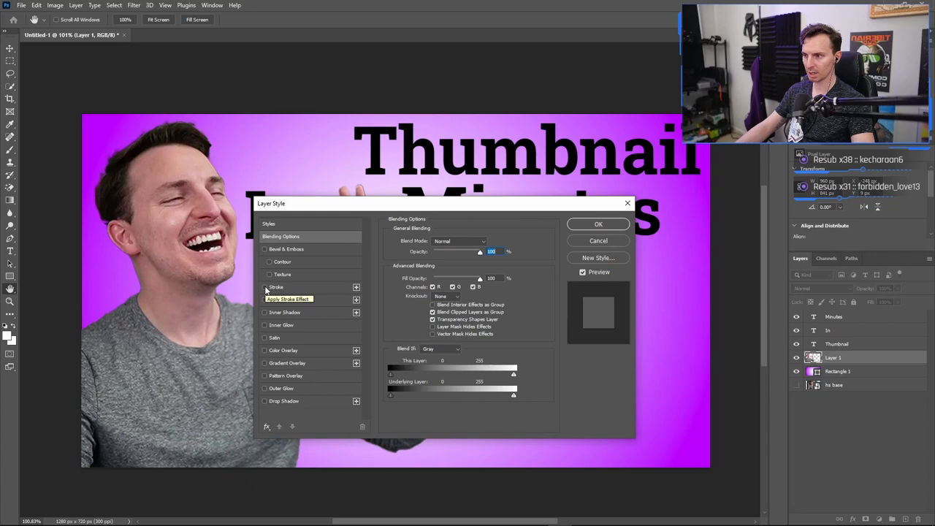
pyautogui.click(266, 286)
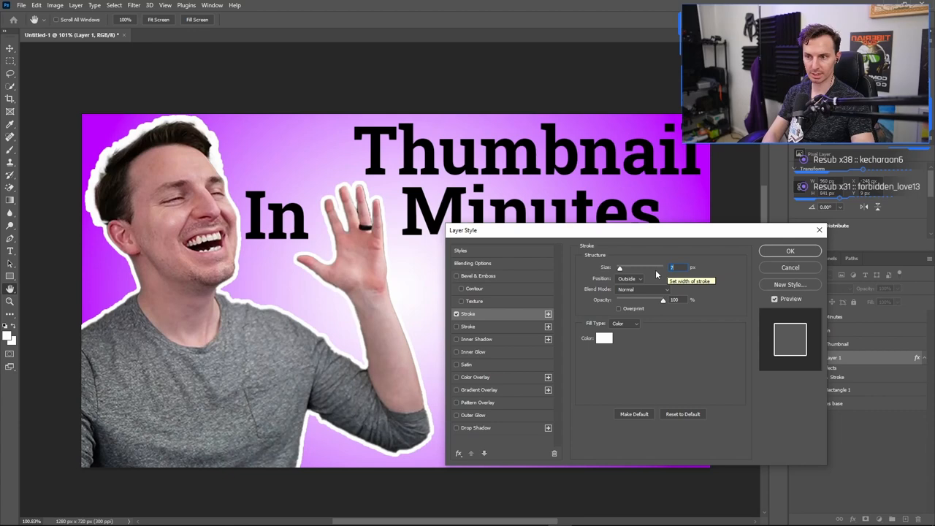
# Try Inside and Center stroke positions, settle on Outside, and apply the stroke.
pyautogui.click(630, 277)
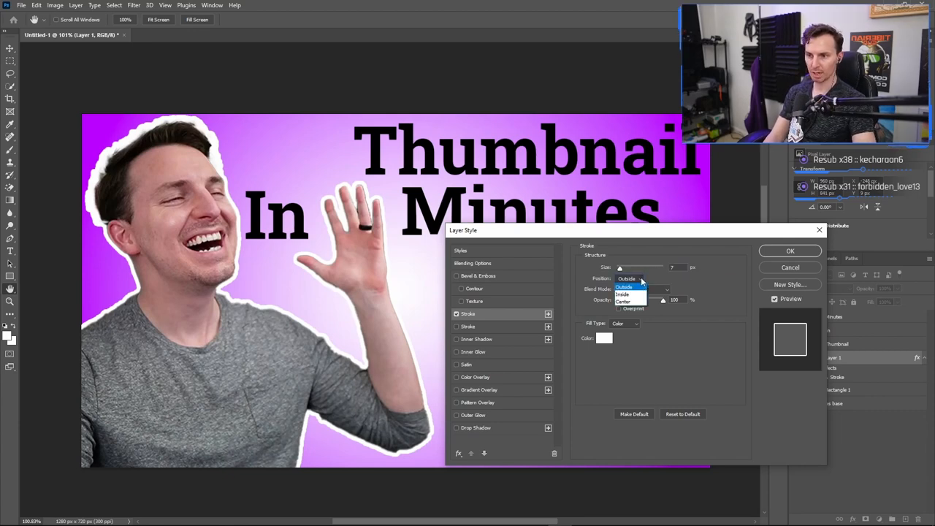
pyautogui.click(625, 295)
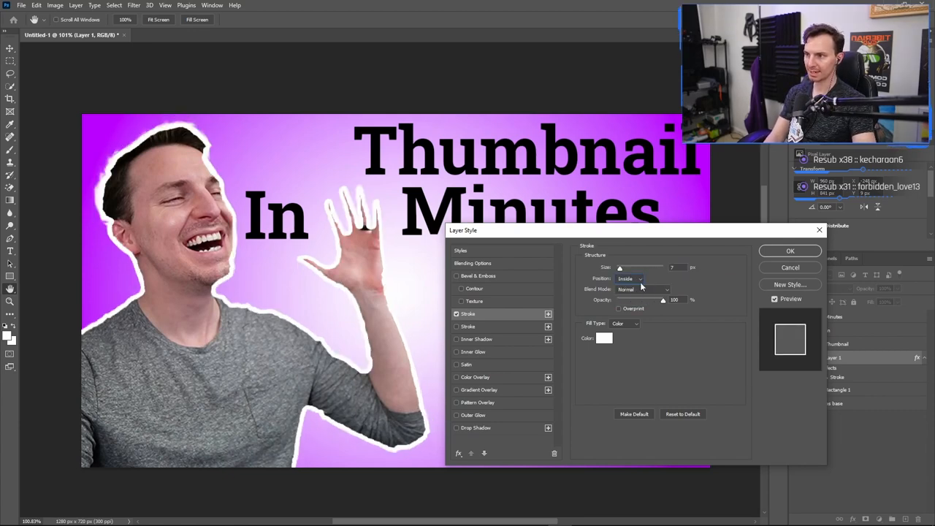
pyautogui.click(630, 278)
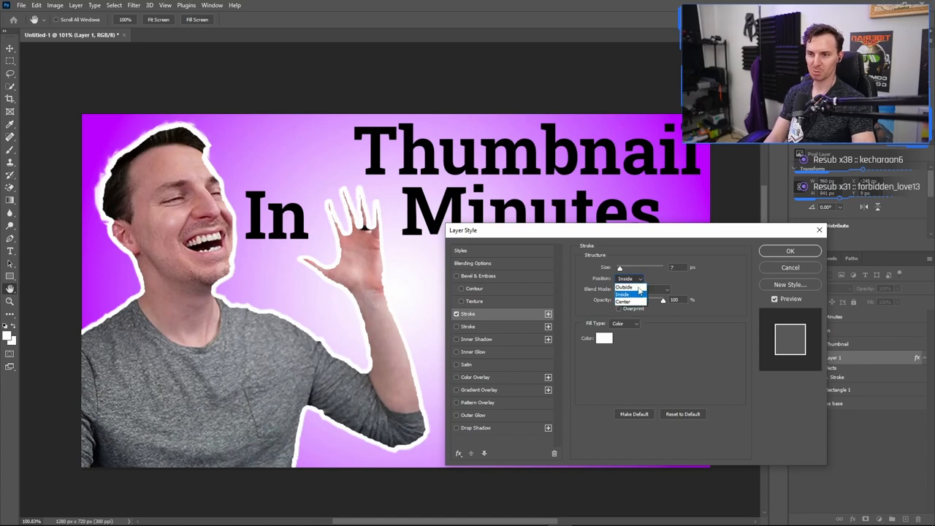
pyautogui.click(622, 301)
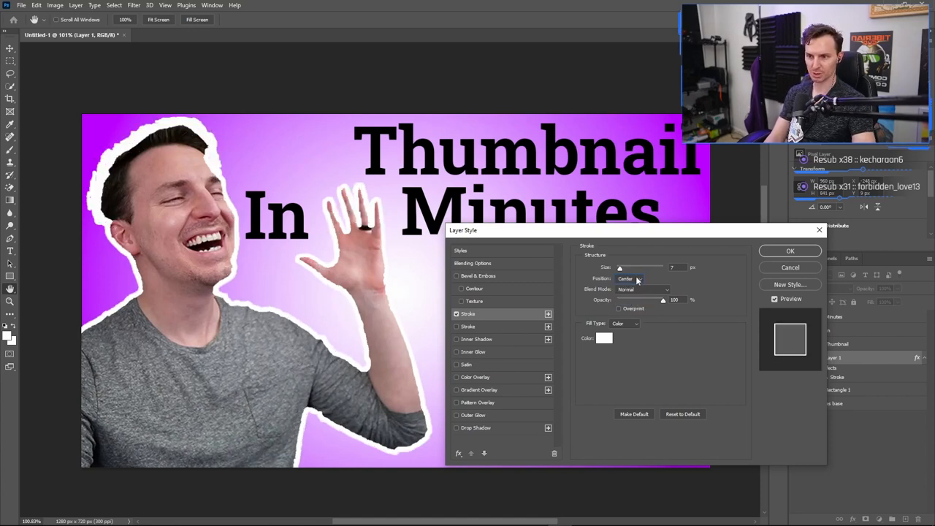
pyautogui.click(630, 278)
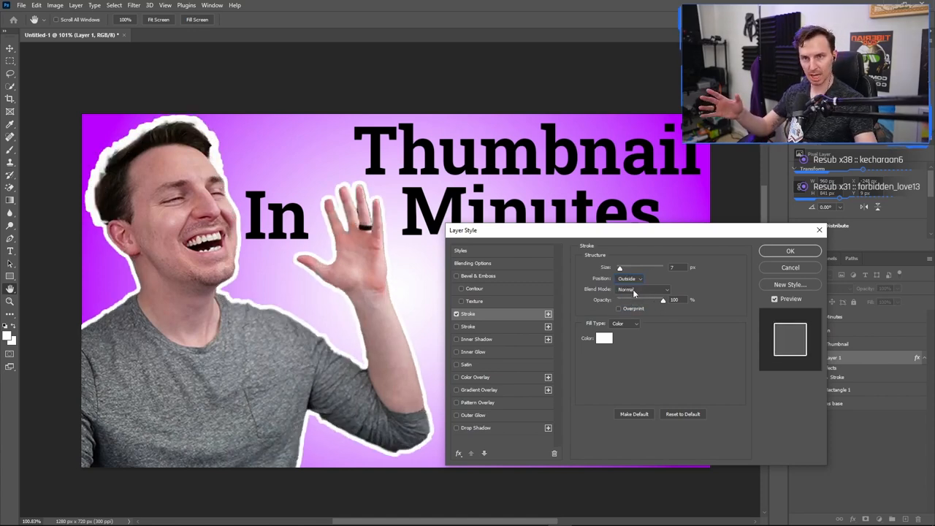
pyautogui.click(790, 251)
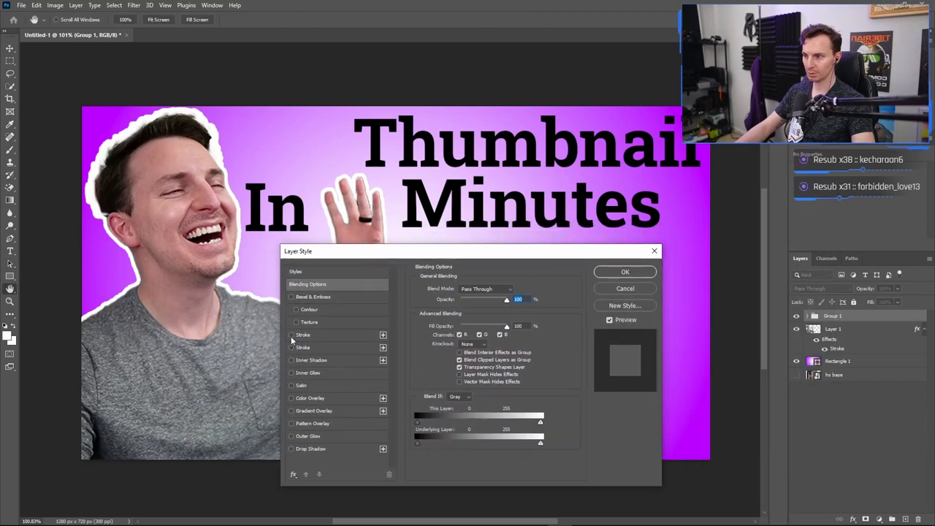
# Confirm the stroke on 'Thumbnail In Minutes' and reopen the man's stroke to make it black.
pyautogui.click(625, 270)
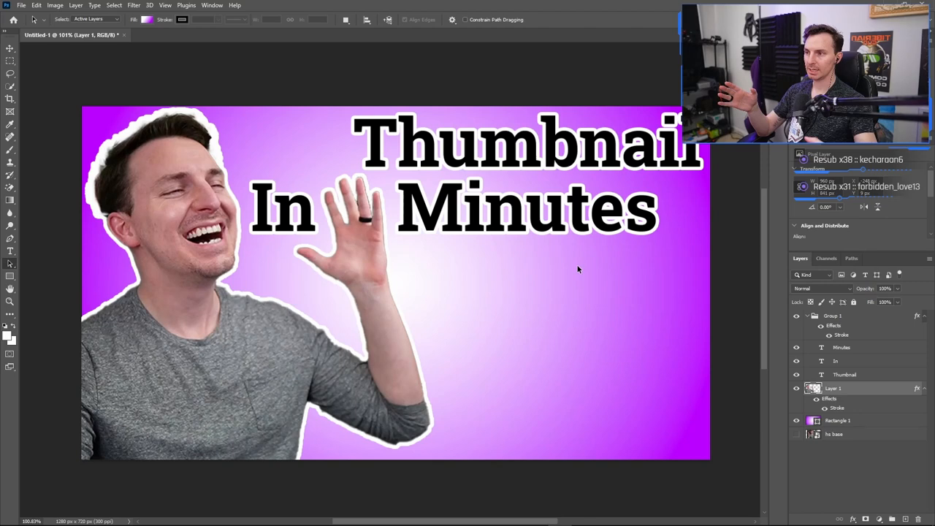
pyautogui.moveTo(245, 170)
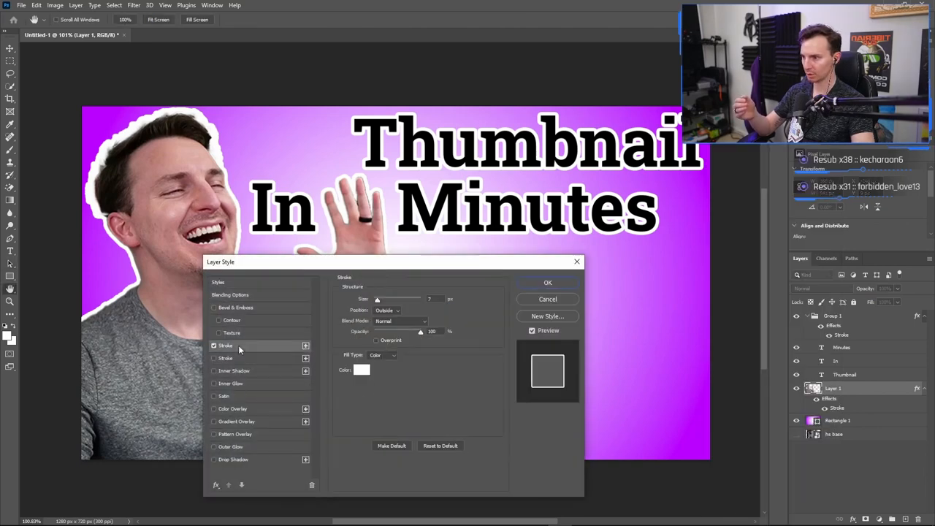
pyautogui.click(362, 370)
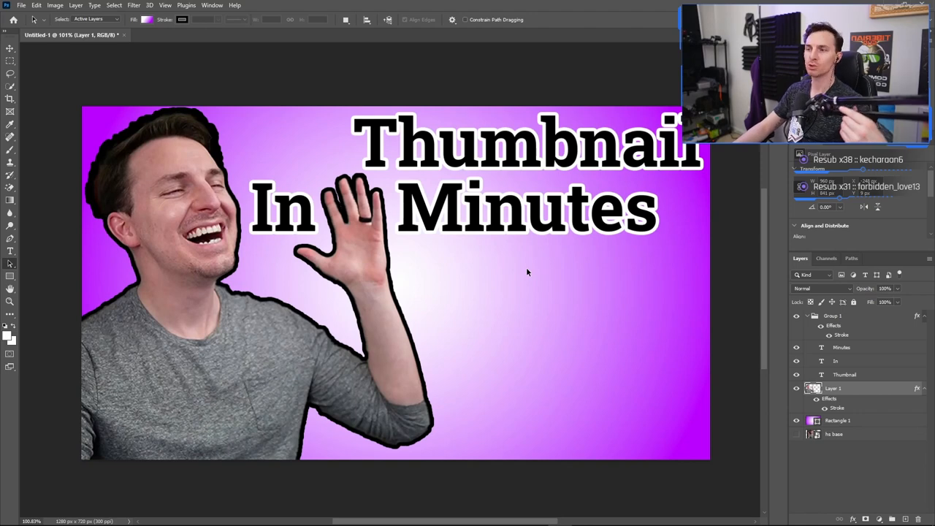
pyautogui.moveTo(468, 173)
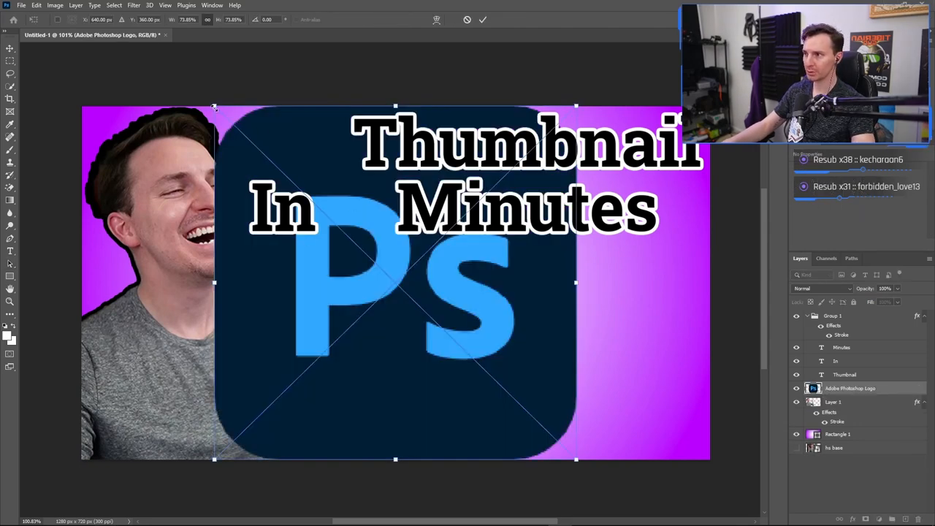
# Shrink the Photoshop logo down into the thumbnail's lower-right corner.
pyautogui.moveTo(395, 285); pyautogui.dragTo(570, 351)
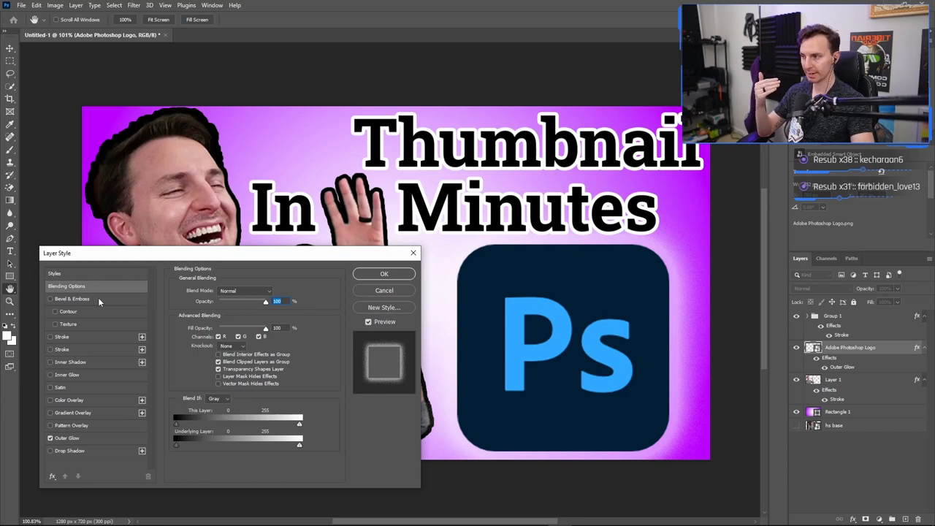
# Enable Bevel & Emboss on the logo, tune its Depth and Size sliders, and apply it.
pyautogui.click(50, 298)
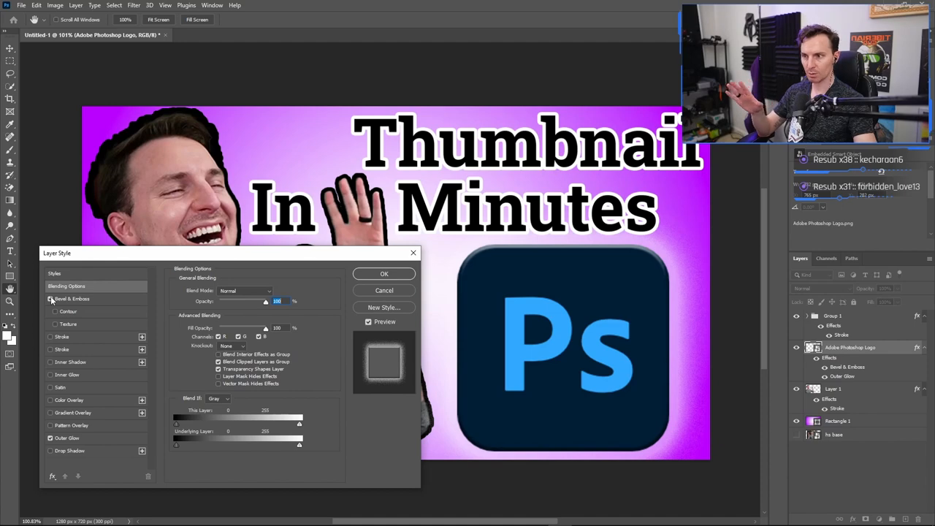
pyautogui.click(72, 298)
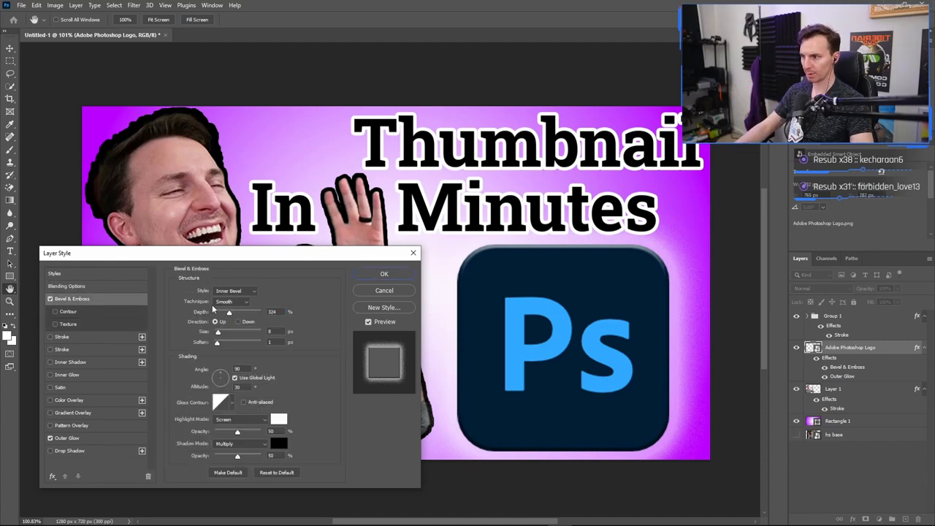
pyautogui.moveTo(228, 311); pyautogui.dragTo(263, 311)
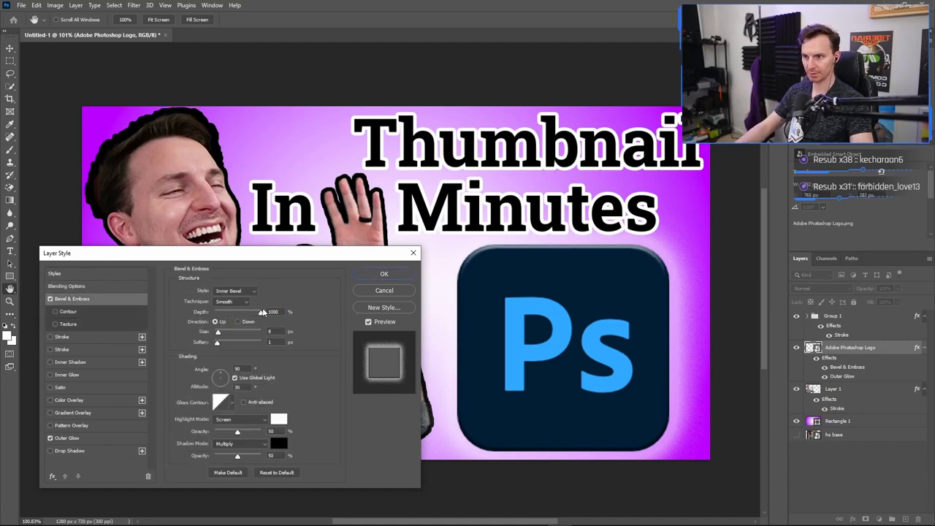
pyautogui.moveTo(263, 312); pyautogui.dragTo(235, 313)
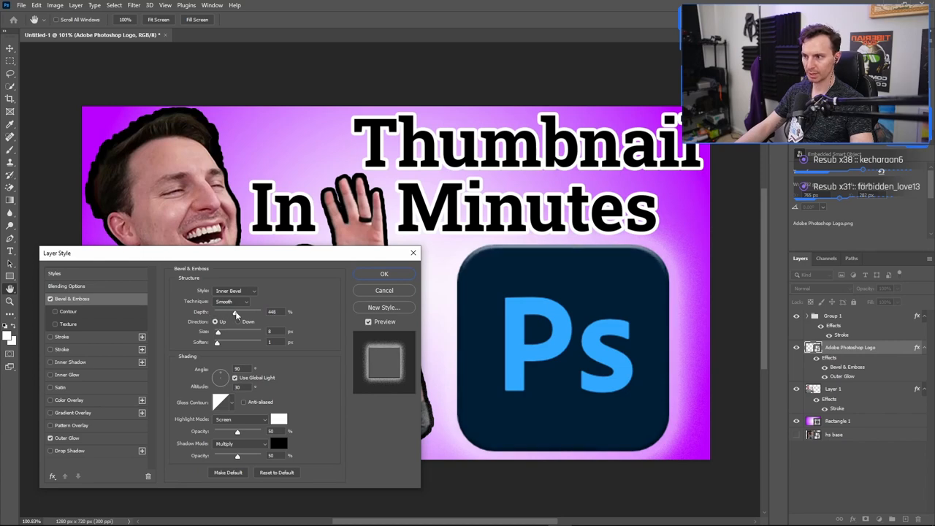
pyautogui.moveTo(217, 331); pyautogui.dragTo(234, 332)
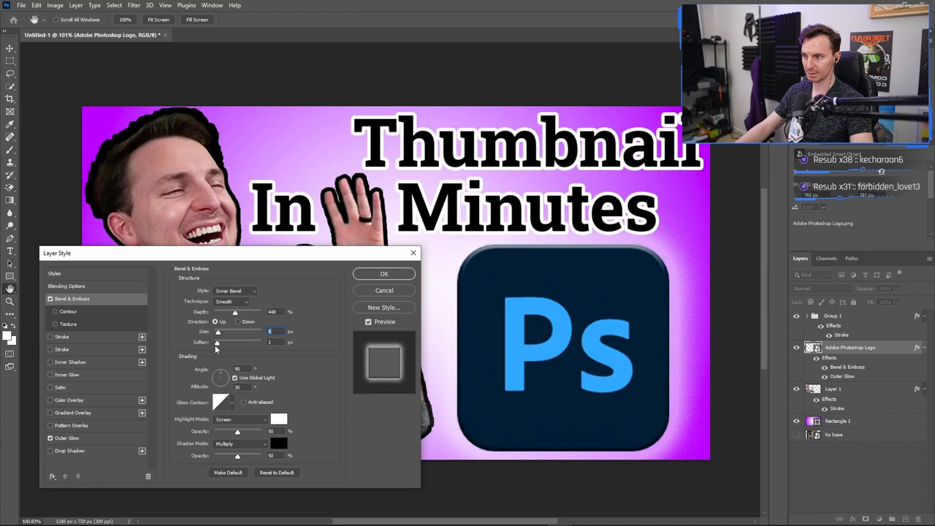
pyautogui.click(383, 273)
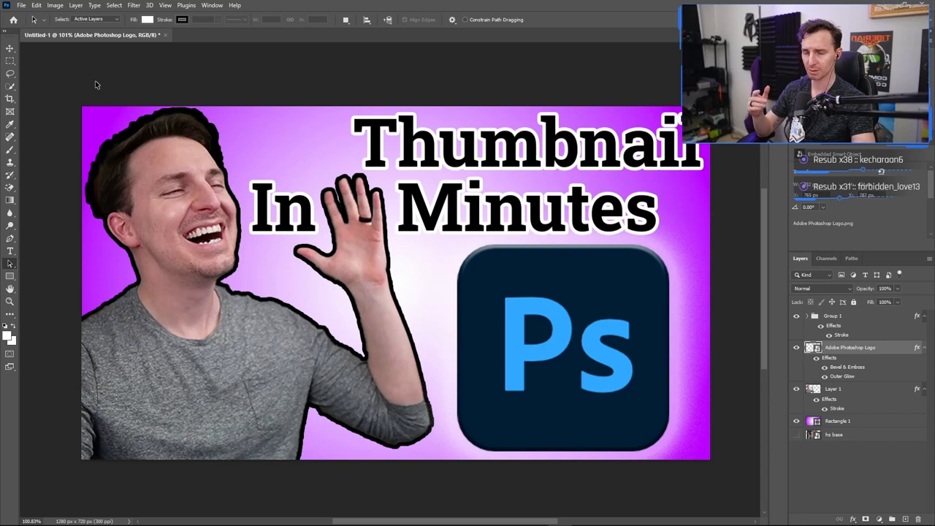
# Quick Export the finished thumbnail as a PNG from the File menu.
pyautogui.click(20, 6)
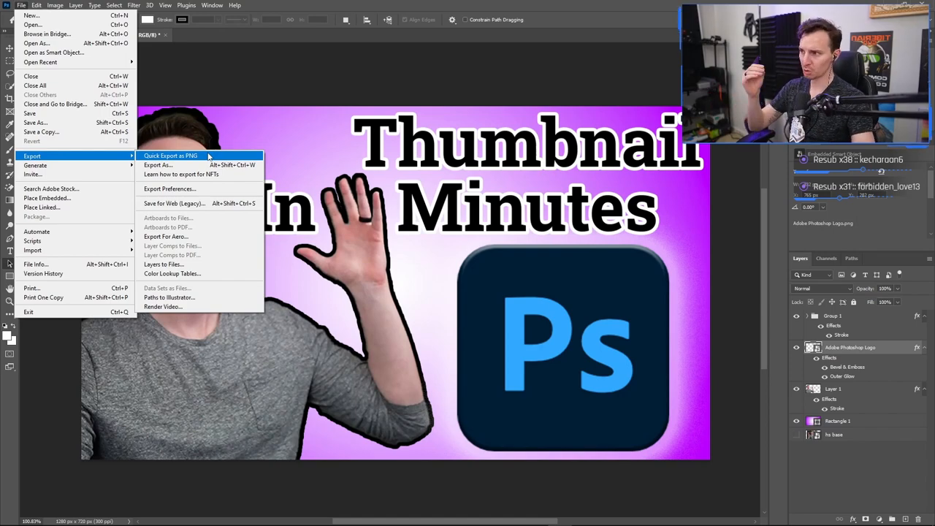
pyautogui.click(169, 155)
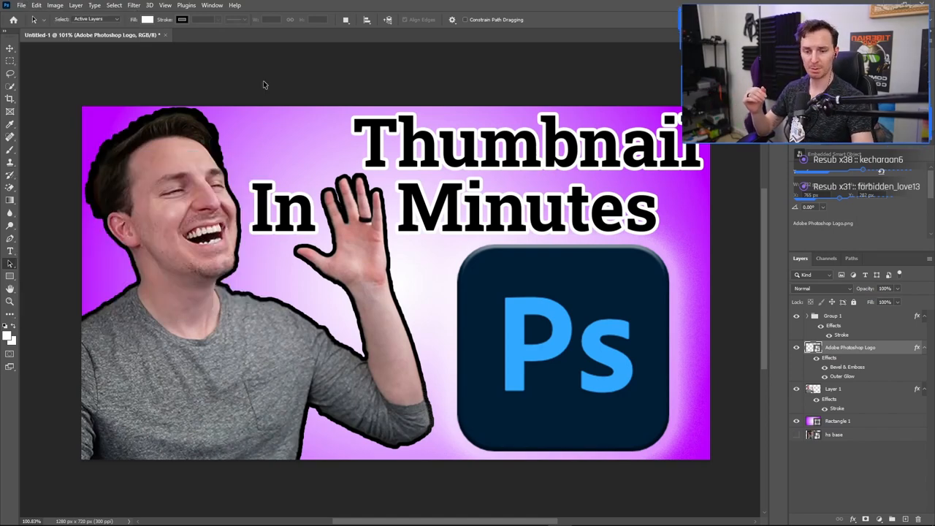